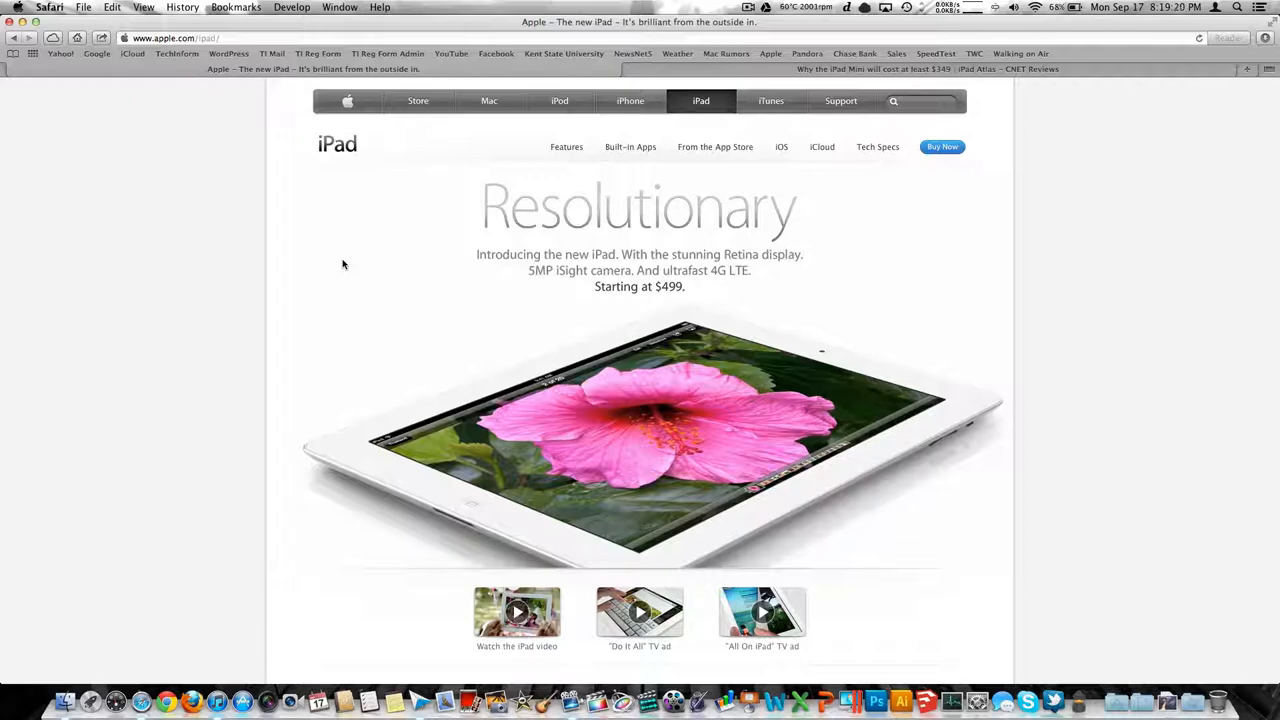
- Switch to the CNET 'Why the iPad Mini will cost at least $349' article and scroll into its opening paragraphs
left_click(872, 68)
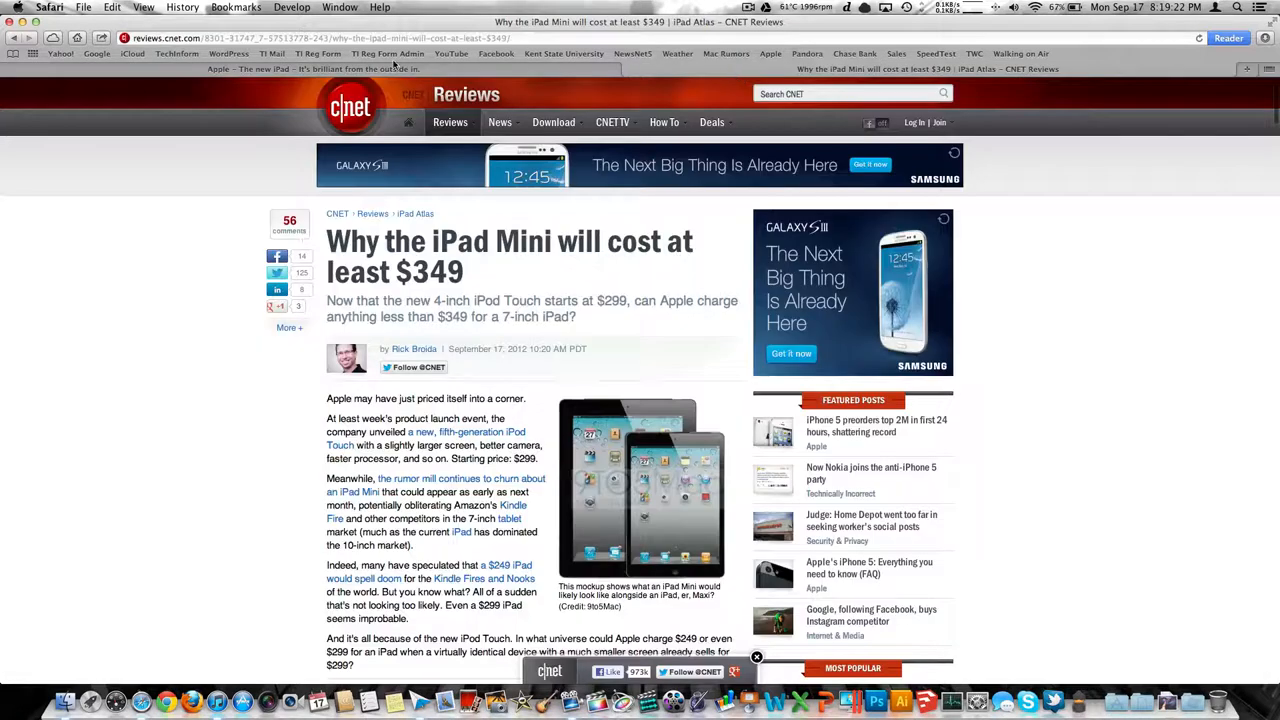
scroll("down", 3)
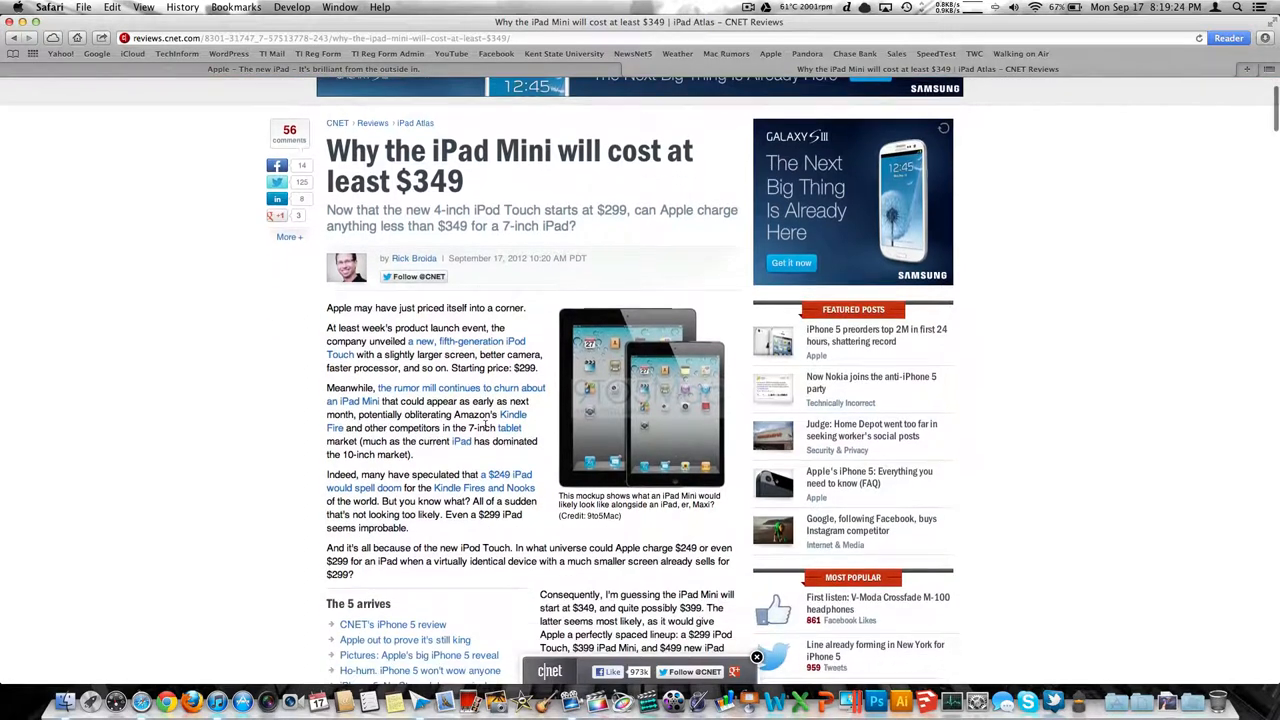
scroll("down", 3)
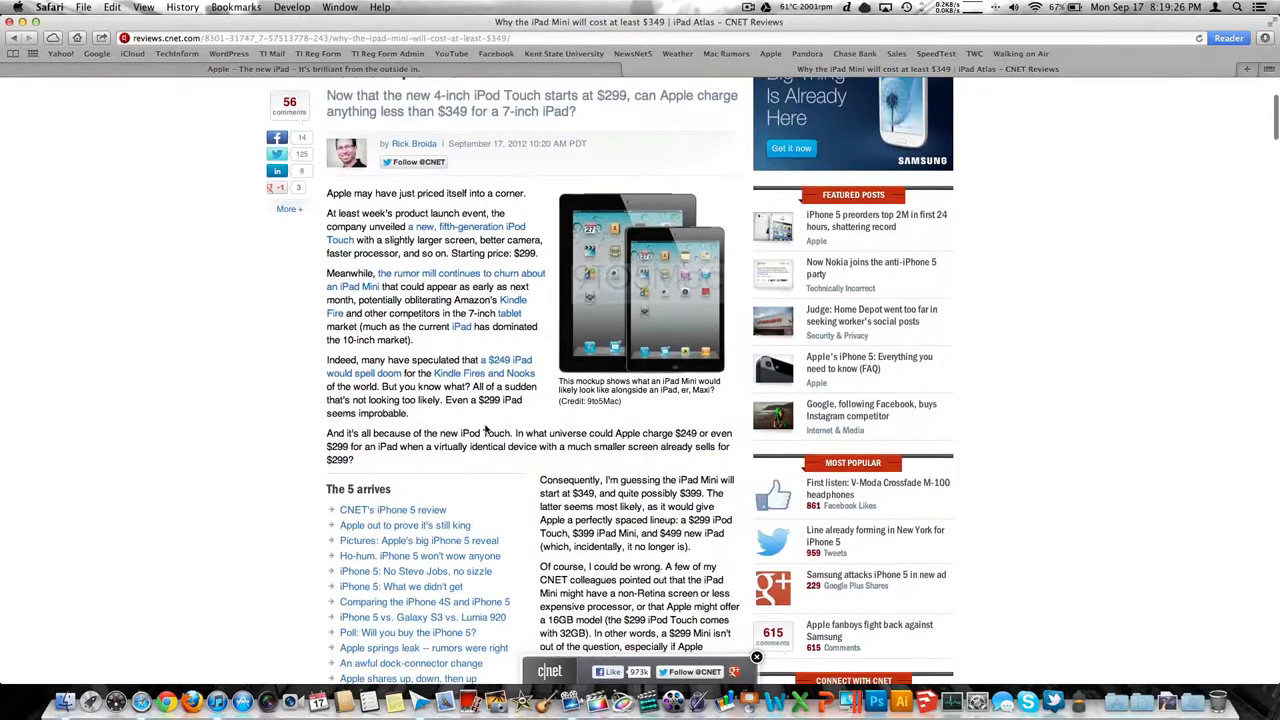